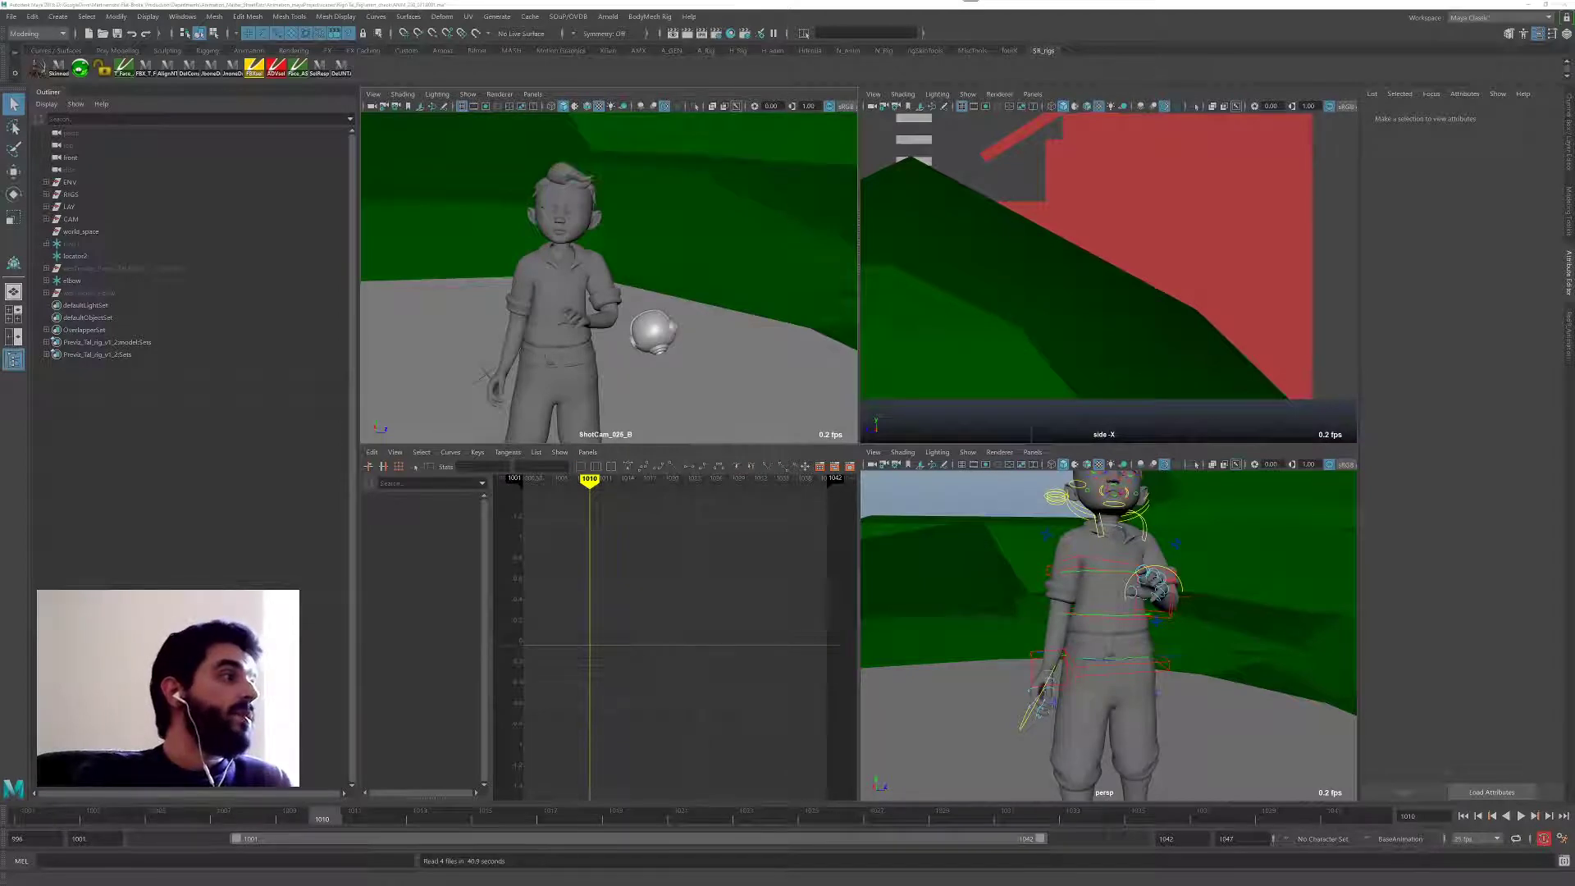
pyautogui.moveTo(256, 816)
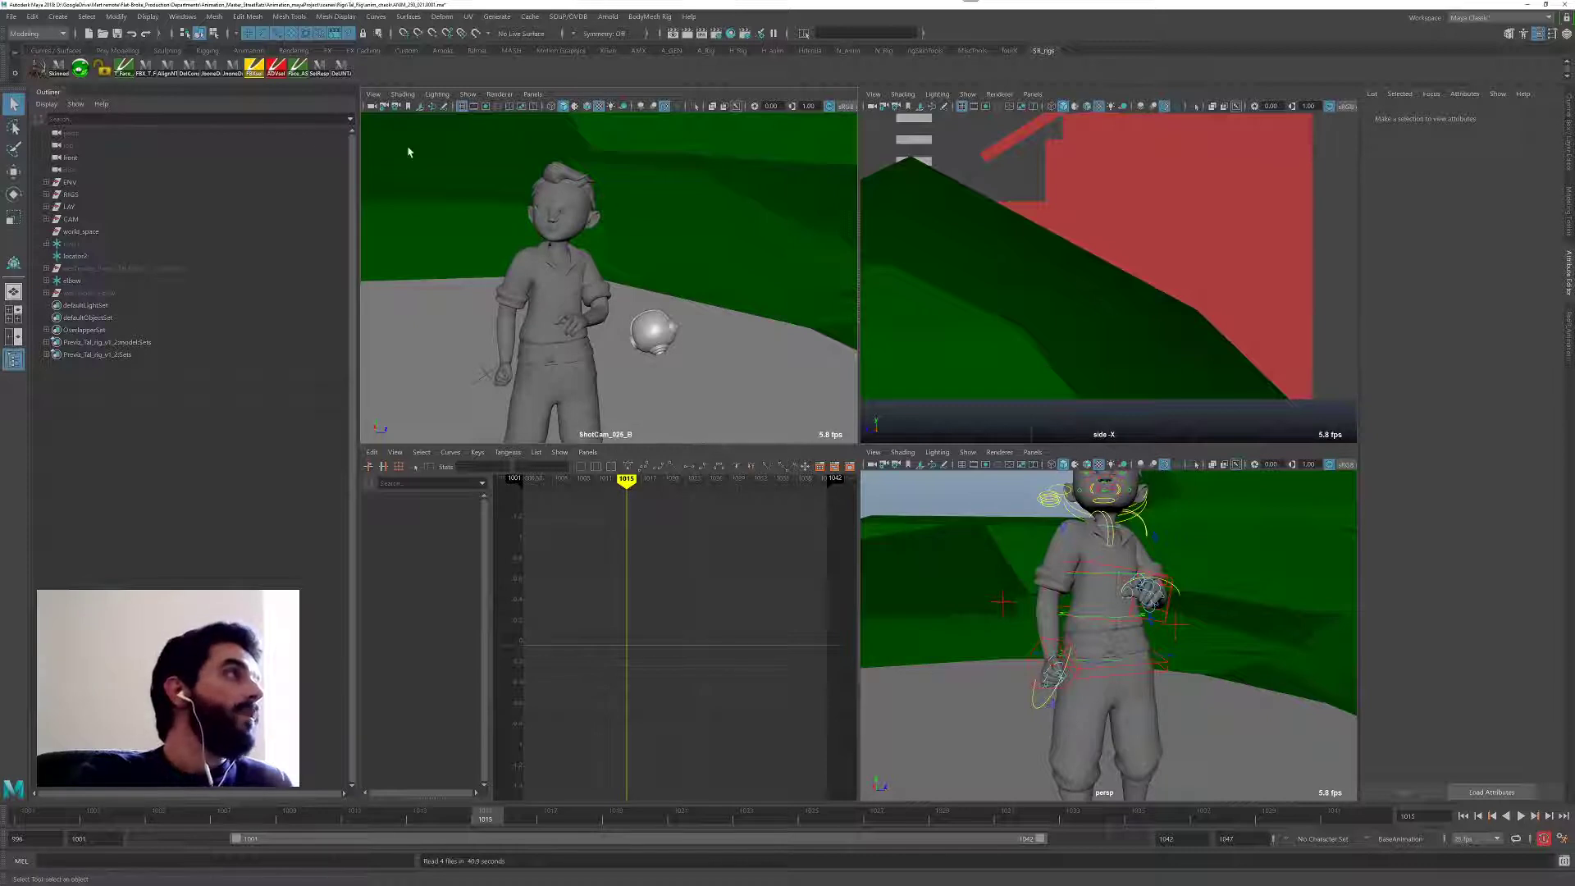
# Step: Open the Reference Editor from the File menu and choose Replace Reference on the Tal rig
pyautogui.click(10, 18)
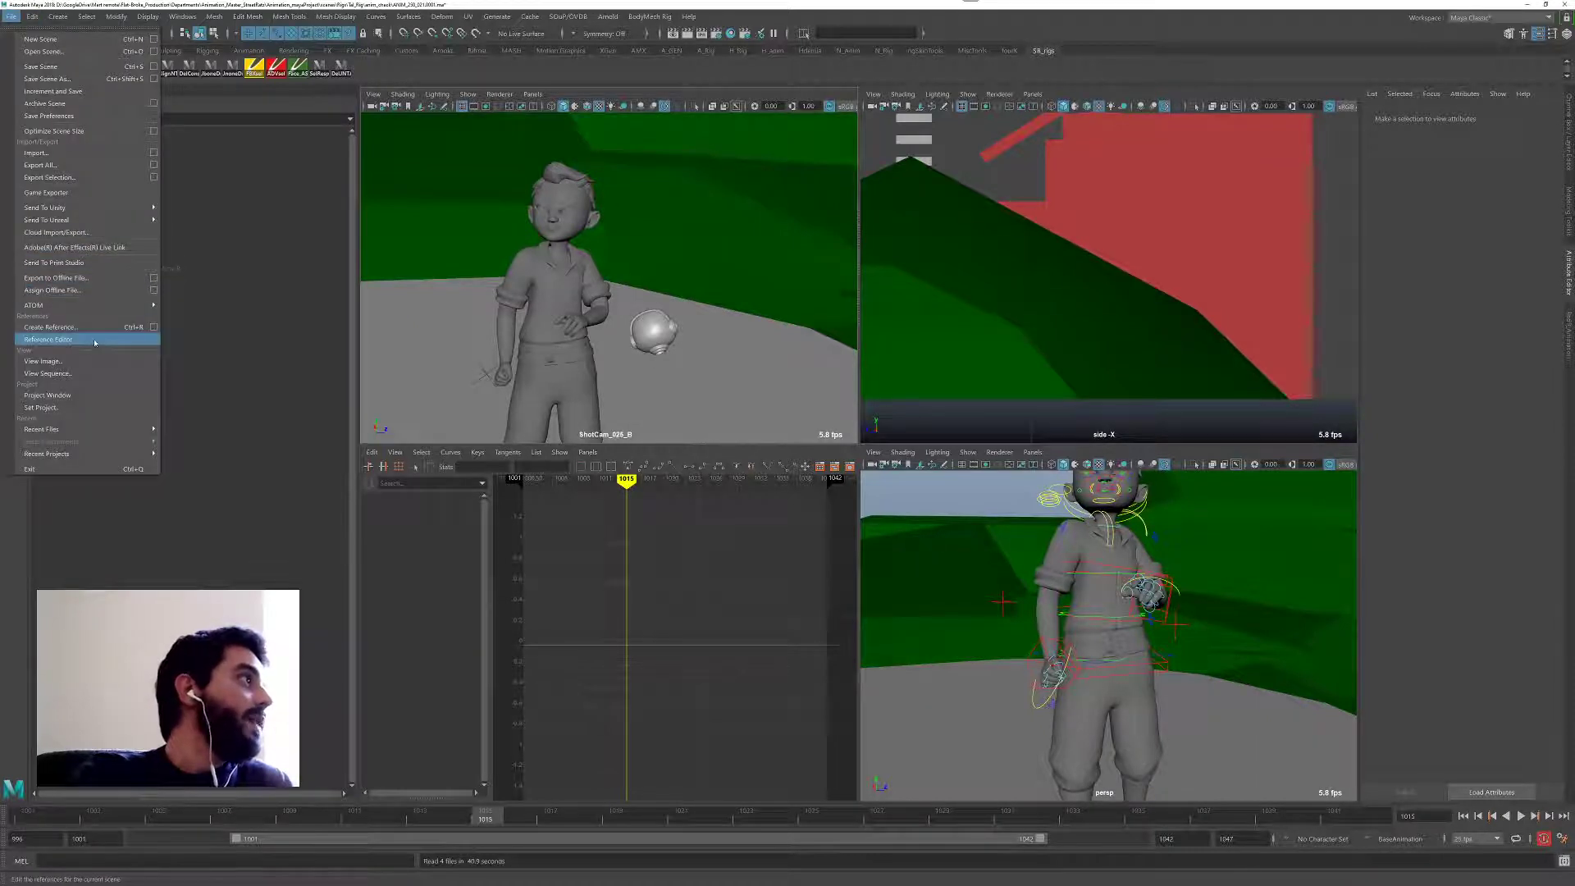
pyautogui.click(46, 339)
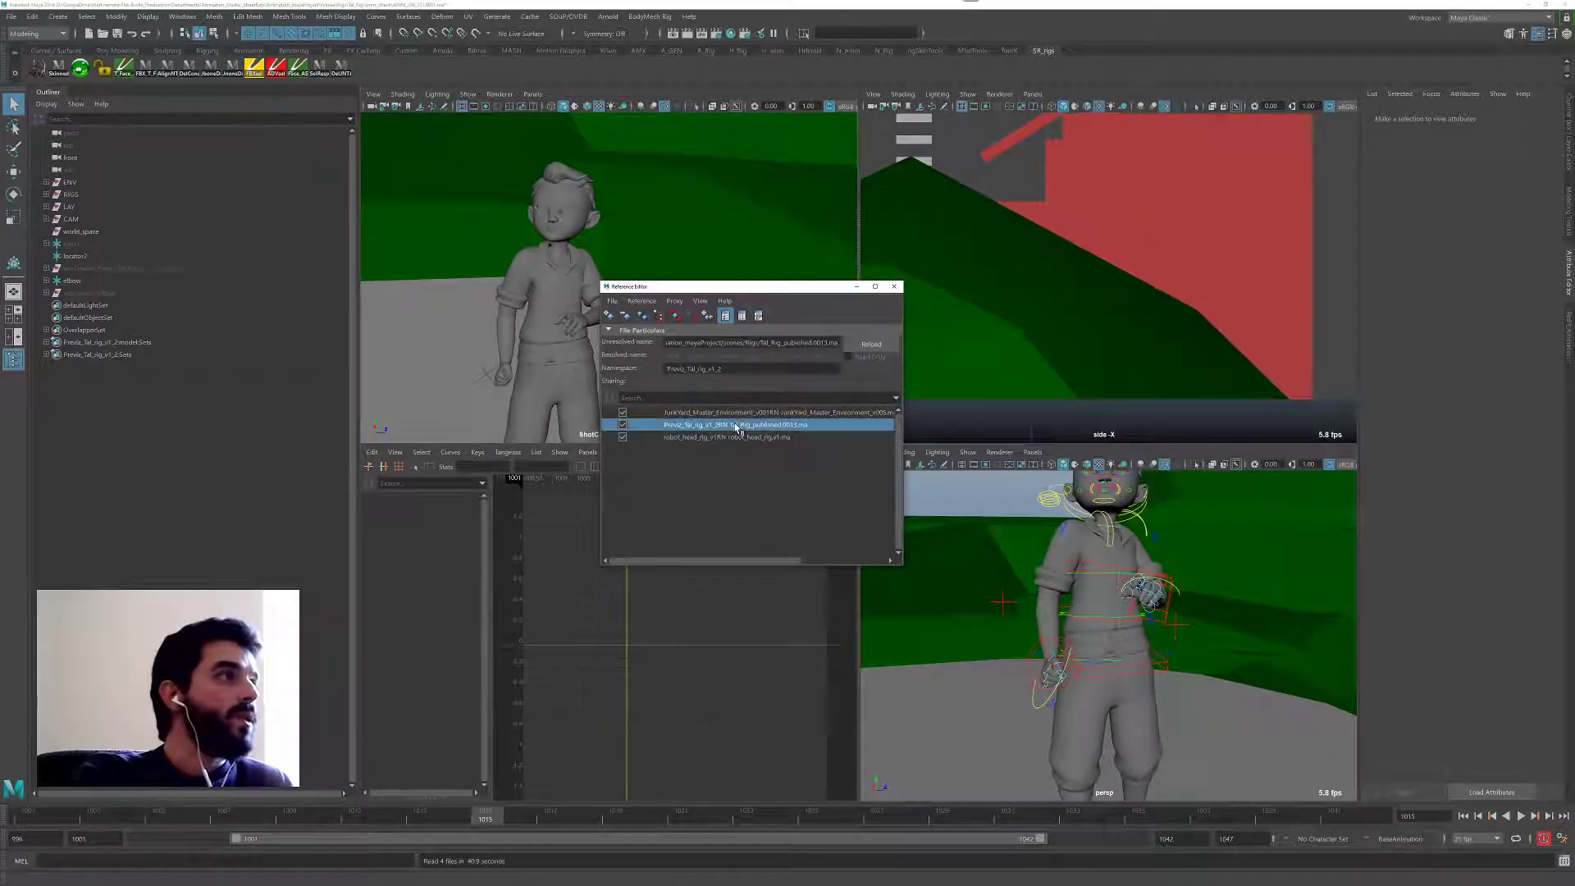
pyautogui.rightClick(733, 424)
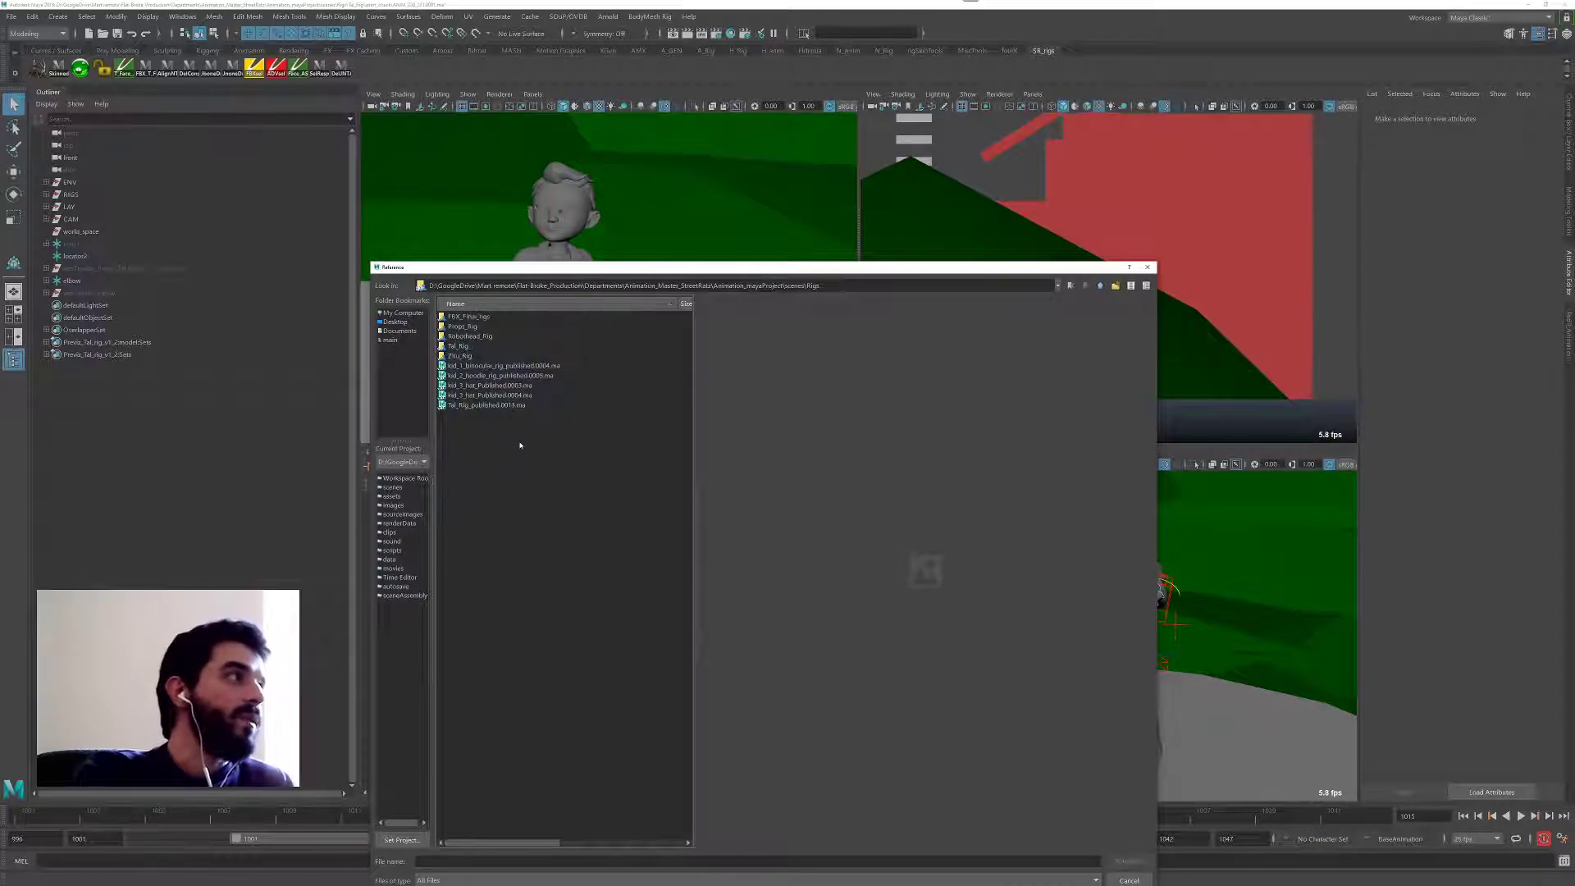
# Step: Pick the latest T_R rig file from the temp rig folder as the replacement
pyautogui.doubleClick(460, 345)
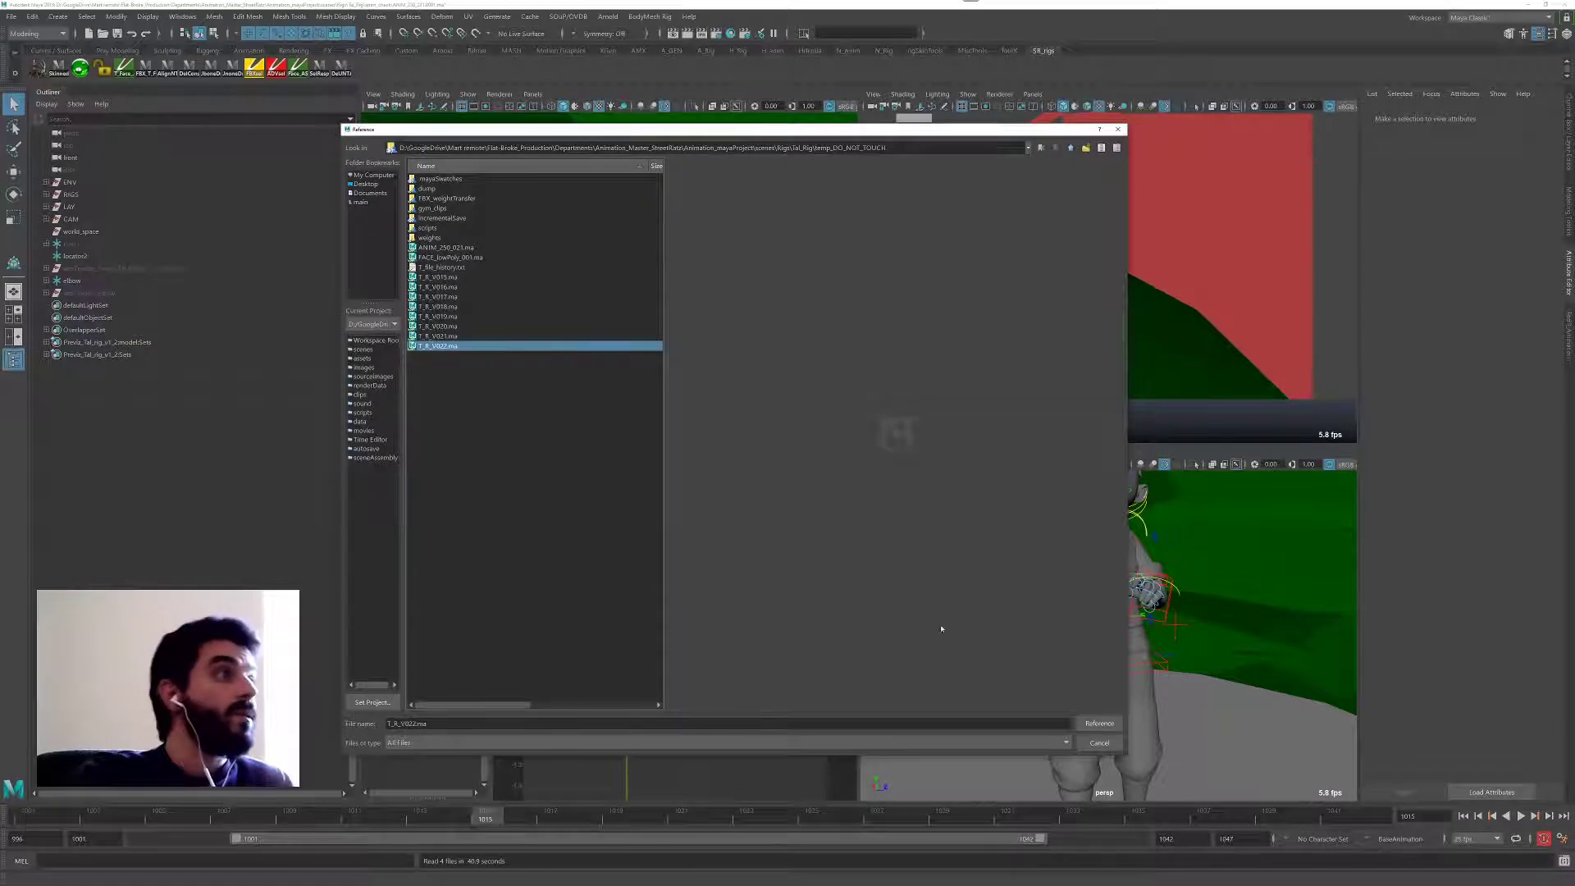
pyautogui.click(1097, 724)
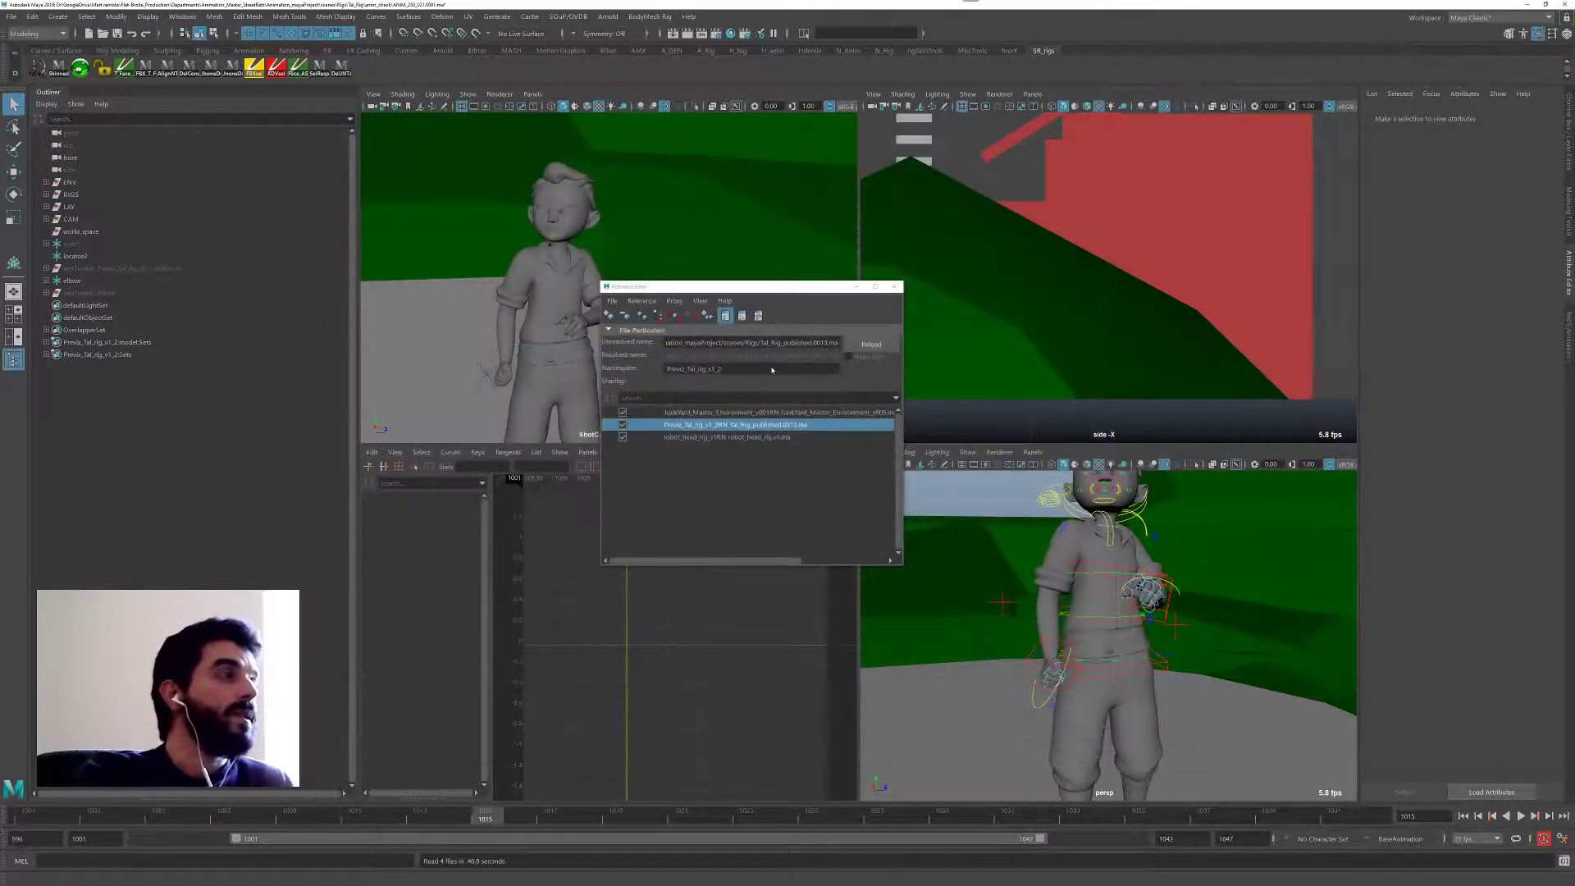
pyautogui.click(869, 343)
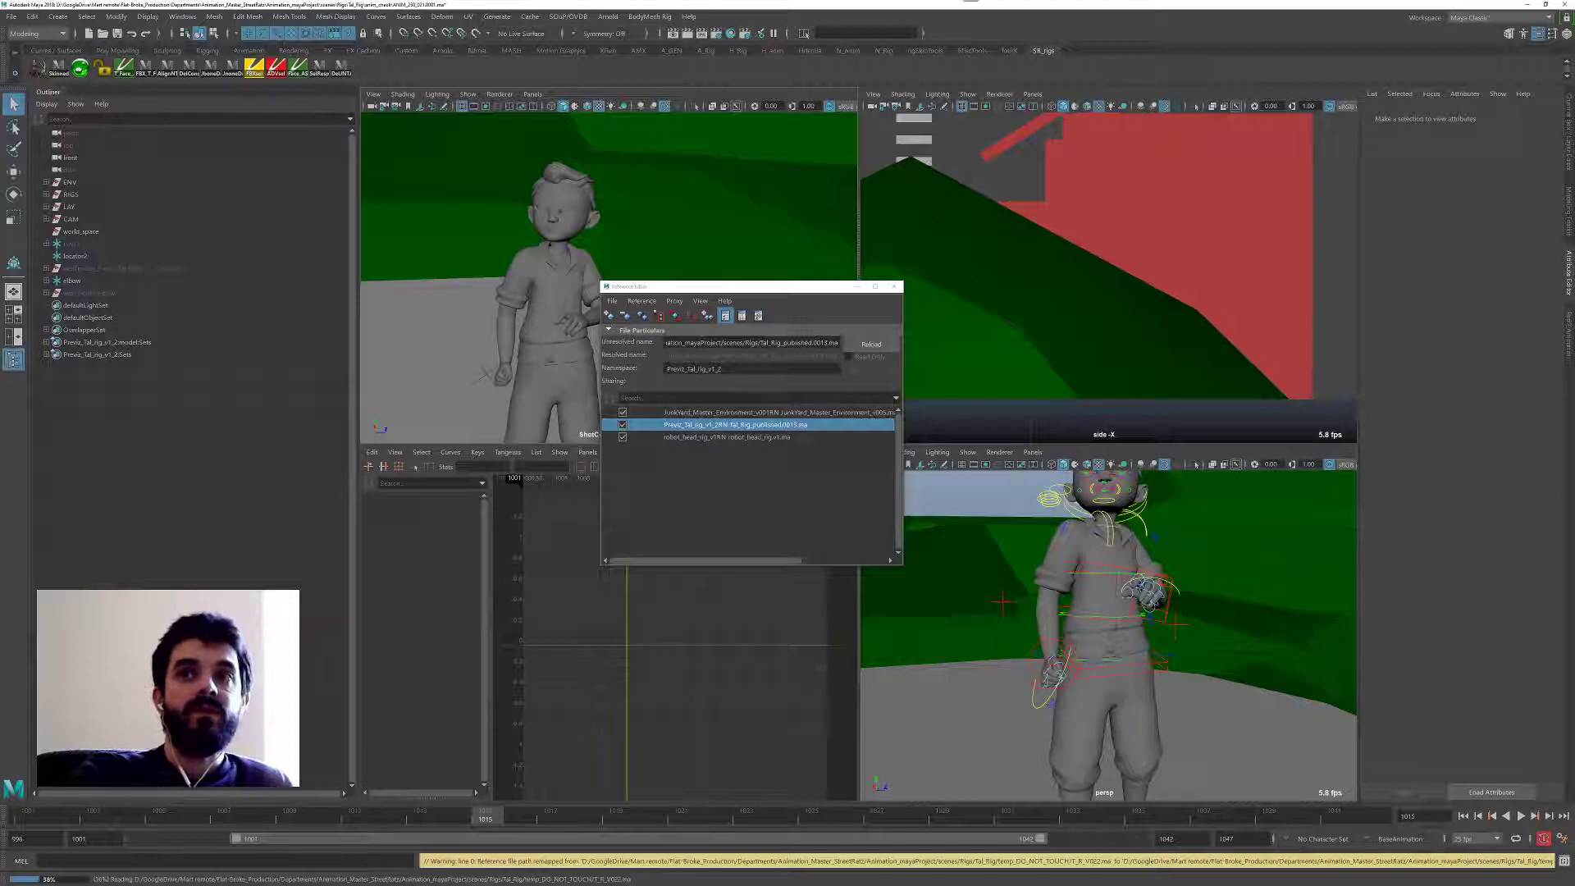
# Step: Dismiss the warning so the newest rig version finishes loading
pyautogui.click(869, 343)
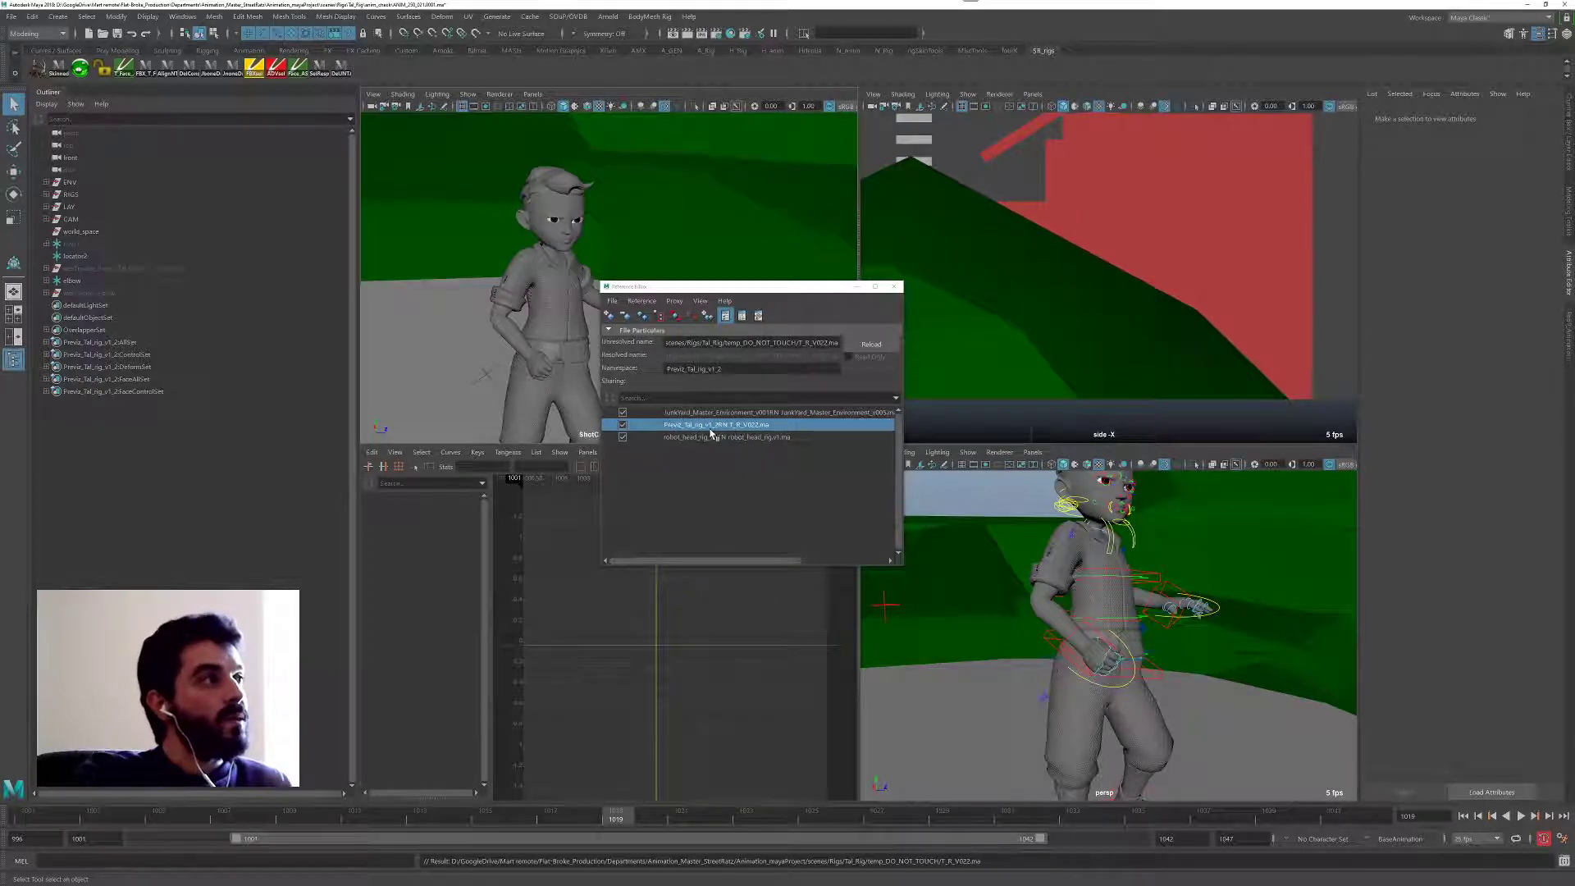
# Step: List the reference edits on the rig and scroll through the failed SG connection entries
pyautogui.rightClick(713, 424)
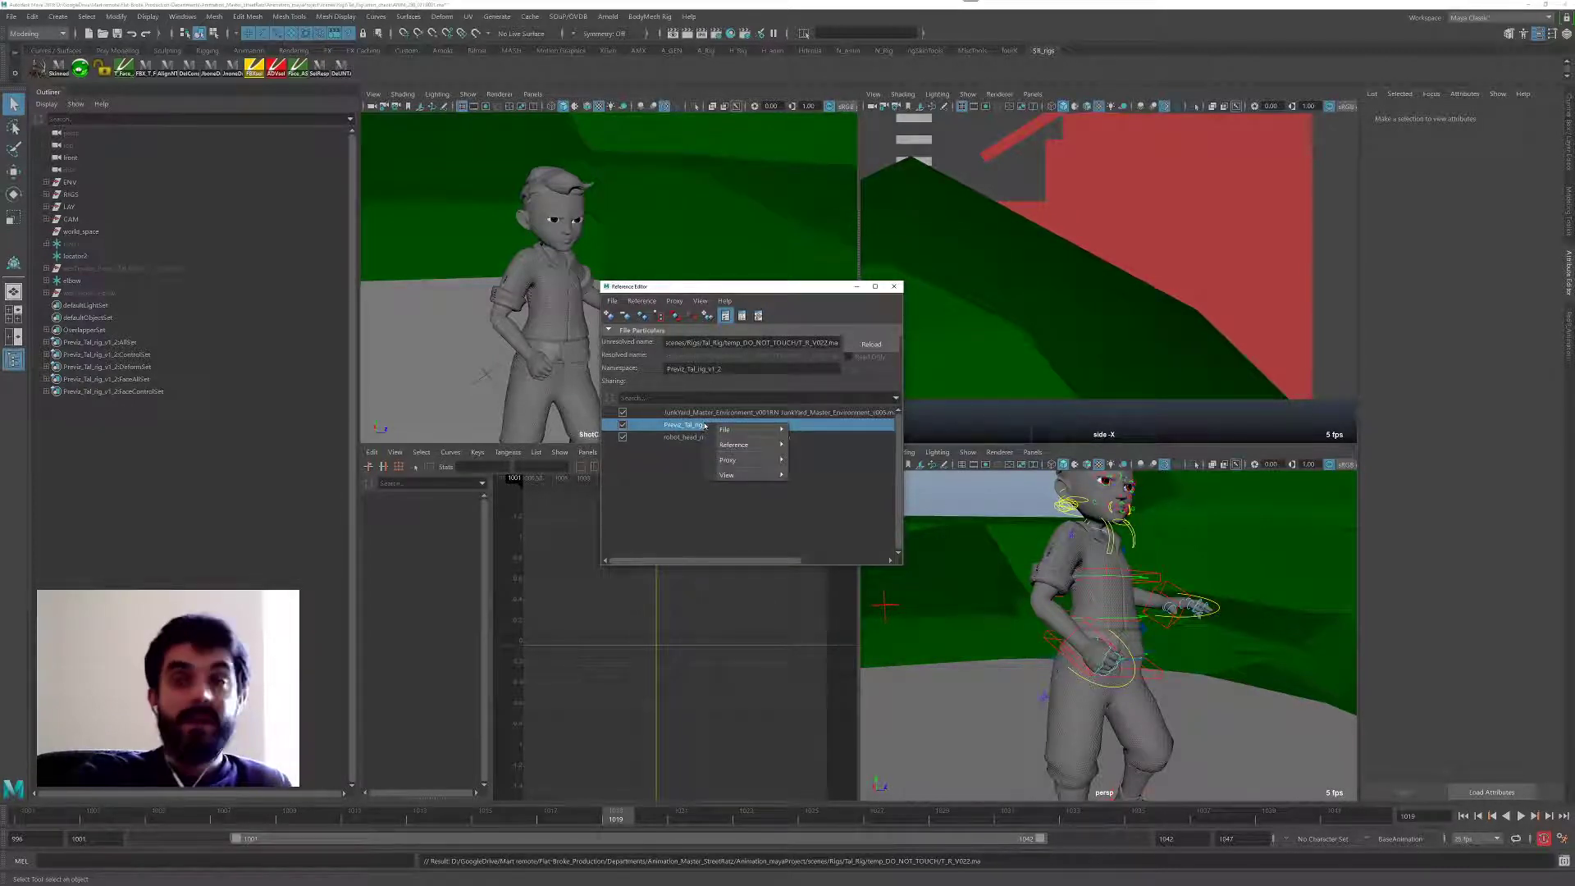
pyautogui.click(733, 444)
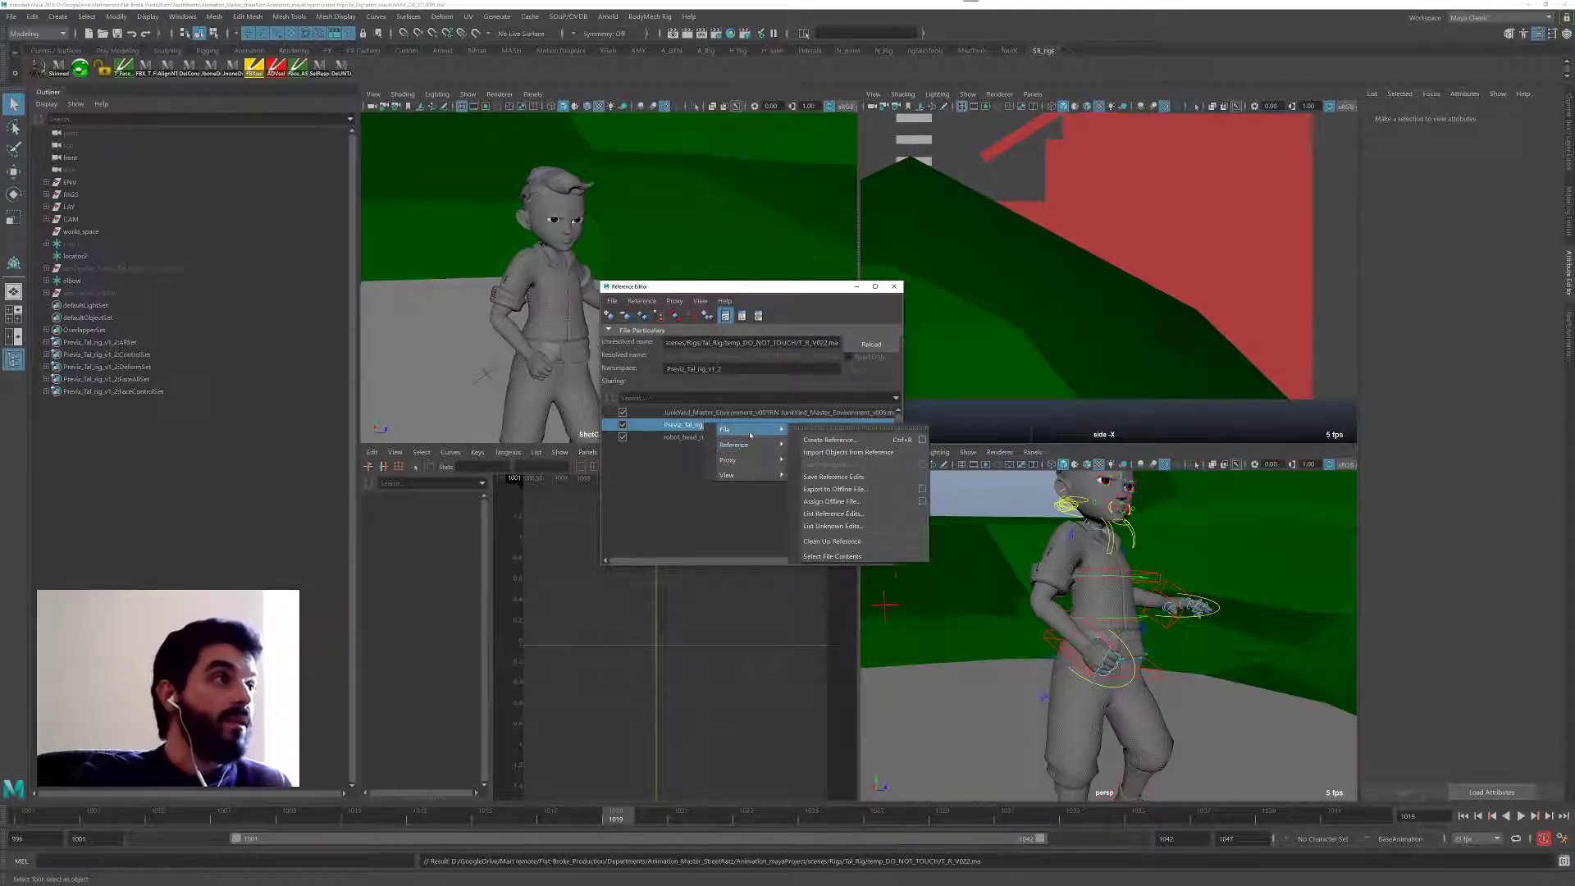
pyautogui.moveTo(833, 513)
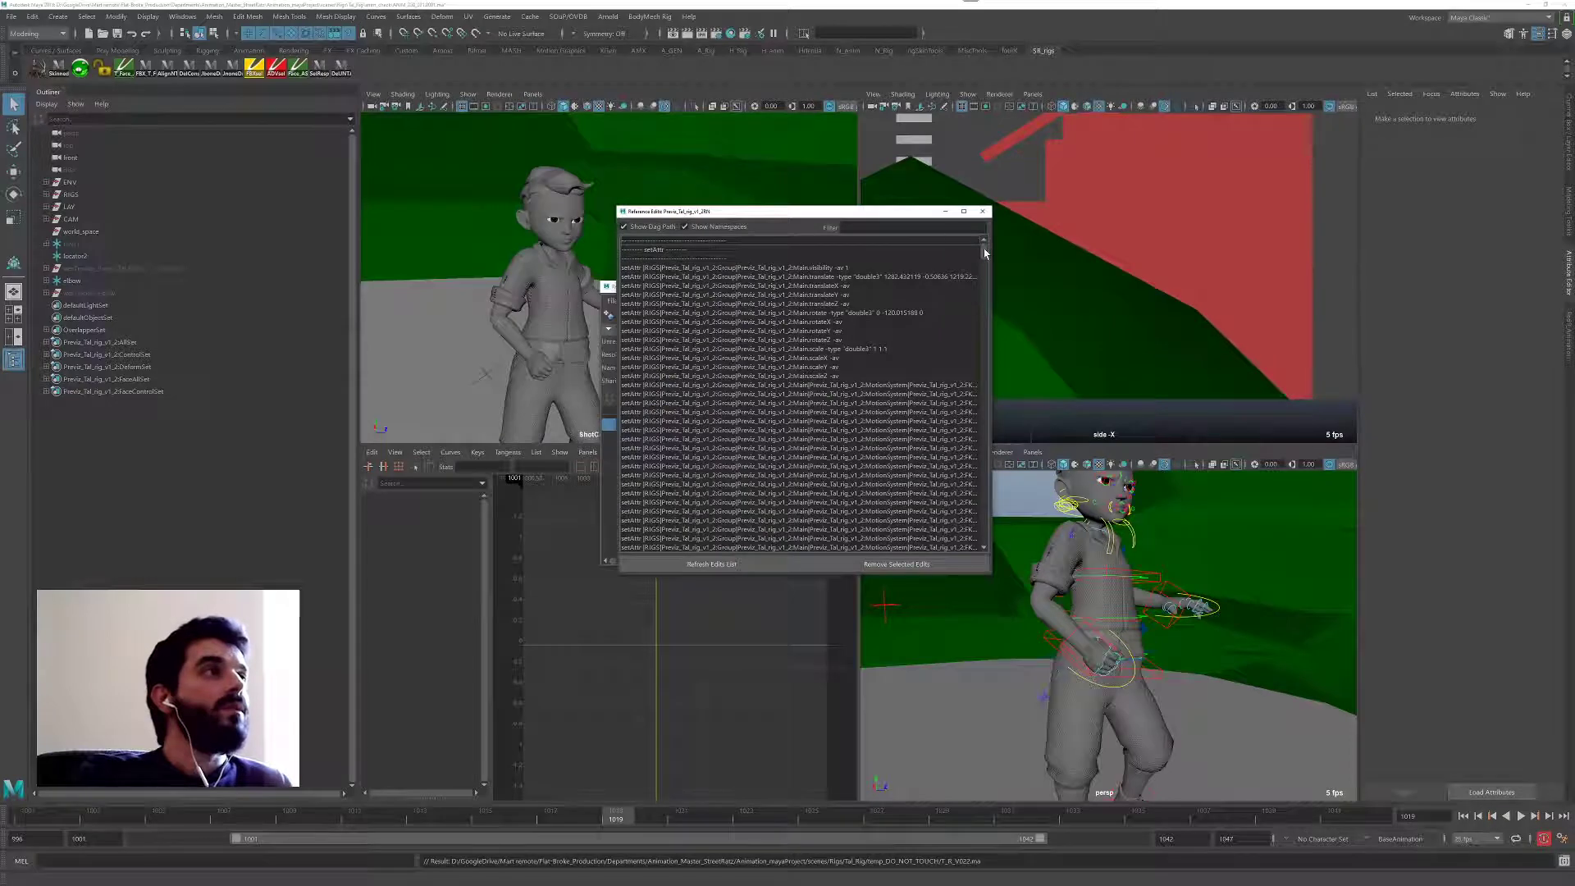
pyautogui.scroll(-3)
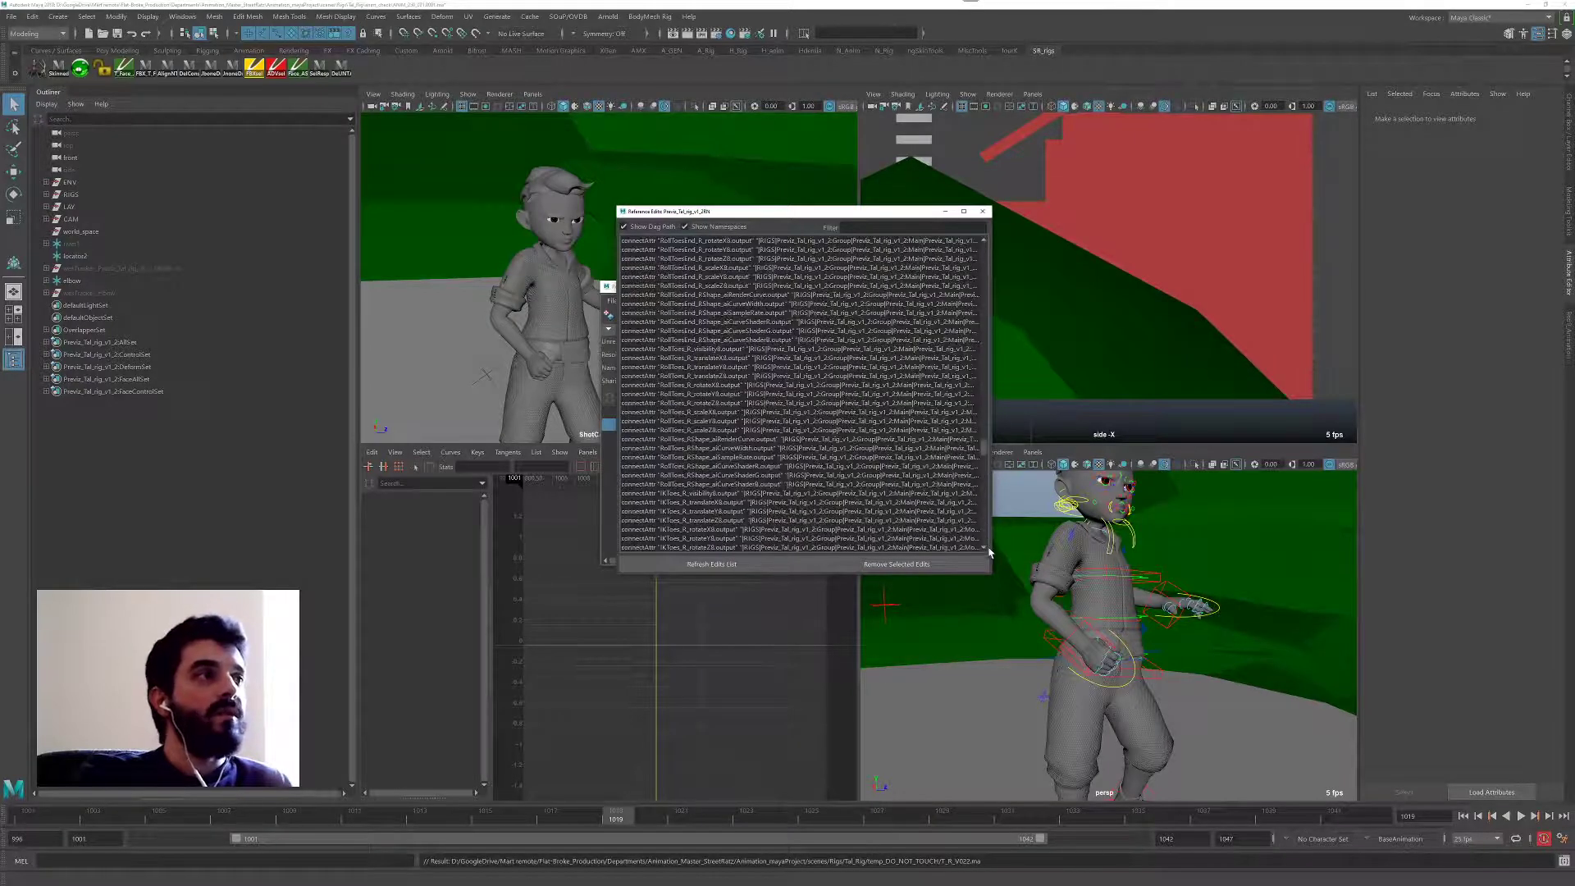
pyautogui.scroll(-3)
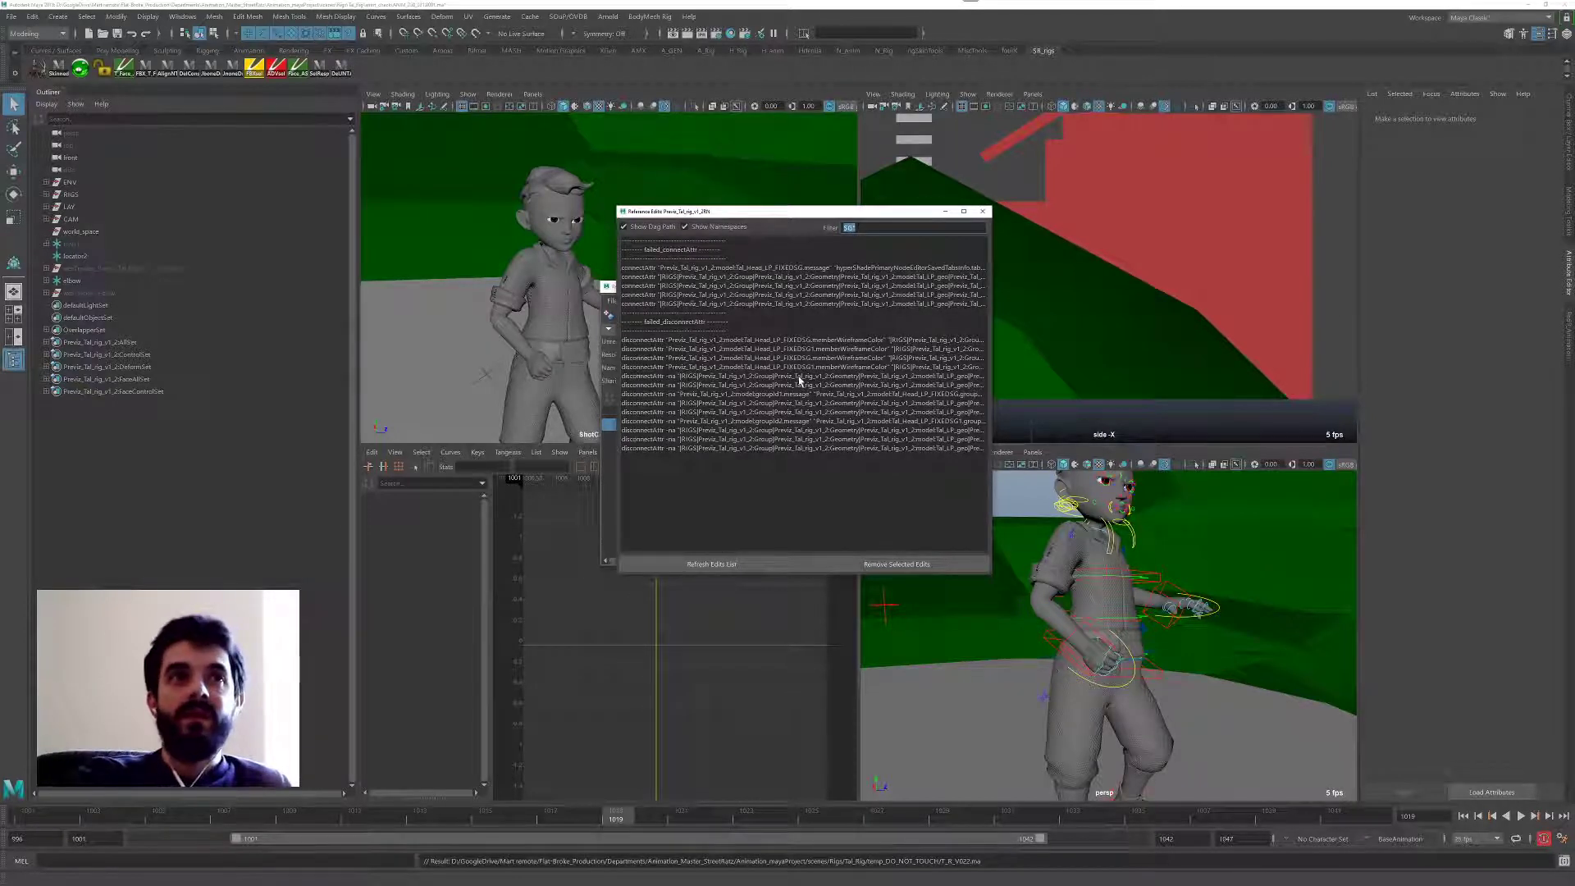
# Step: Select the failed SG connection edits and remove them from the rig reference
pyautogui.click(801, 448)
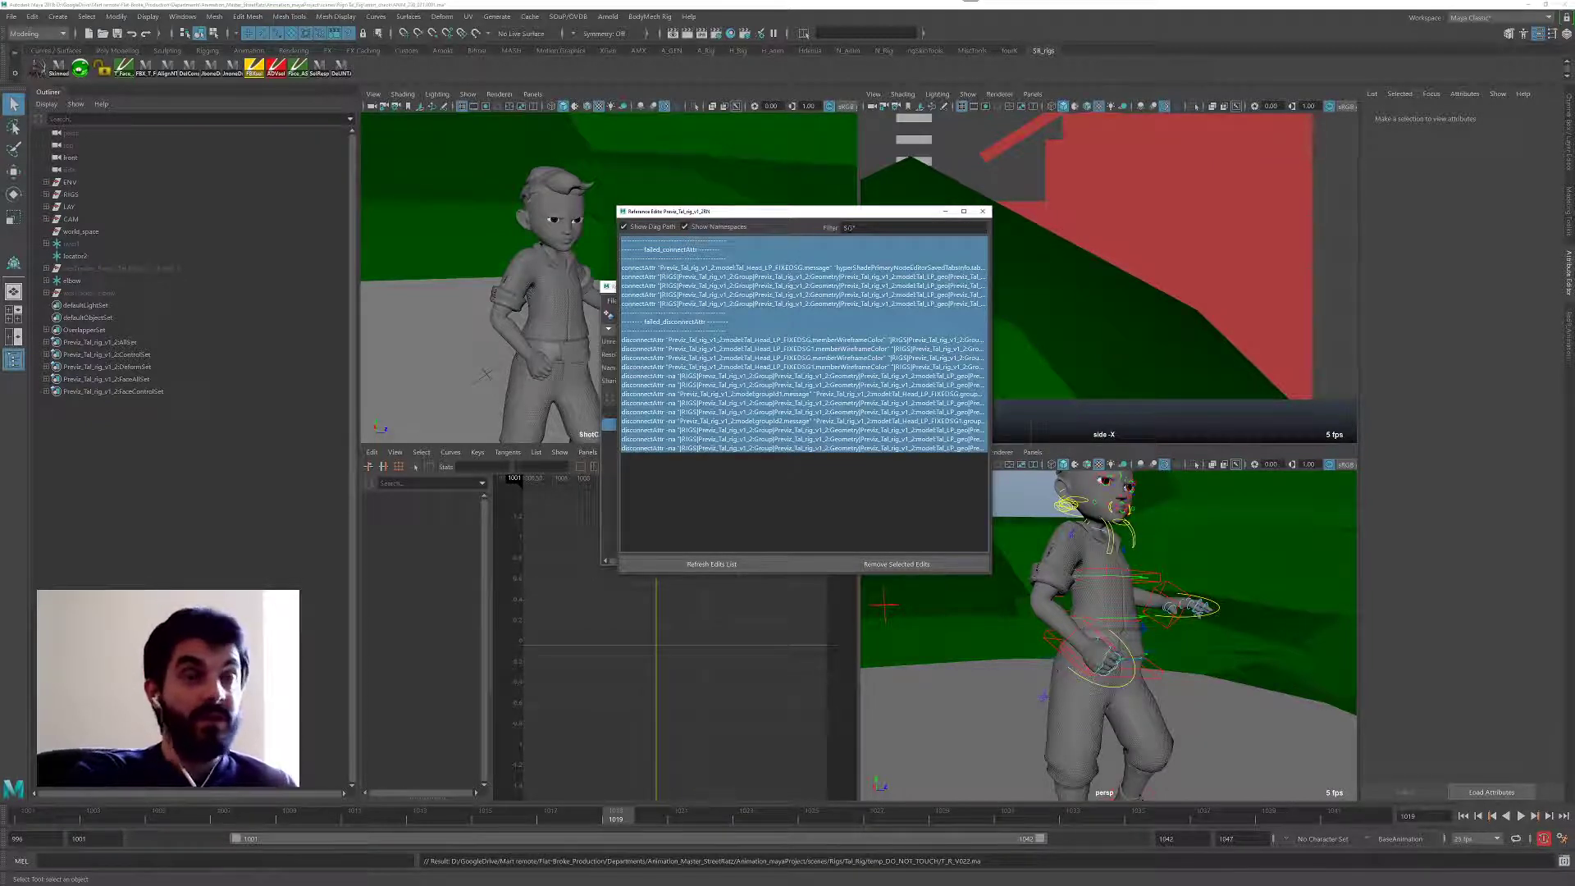
pyautogui.click(895, 563)
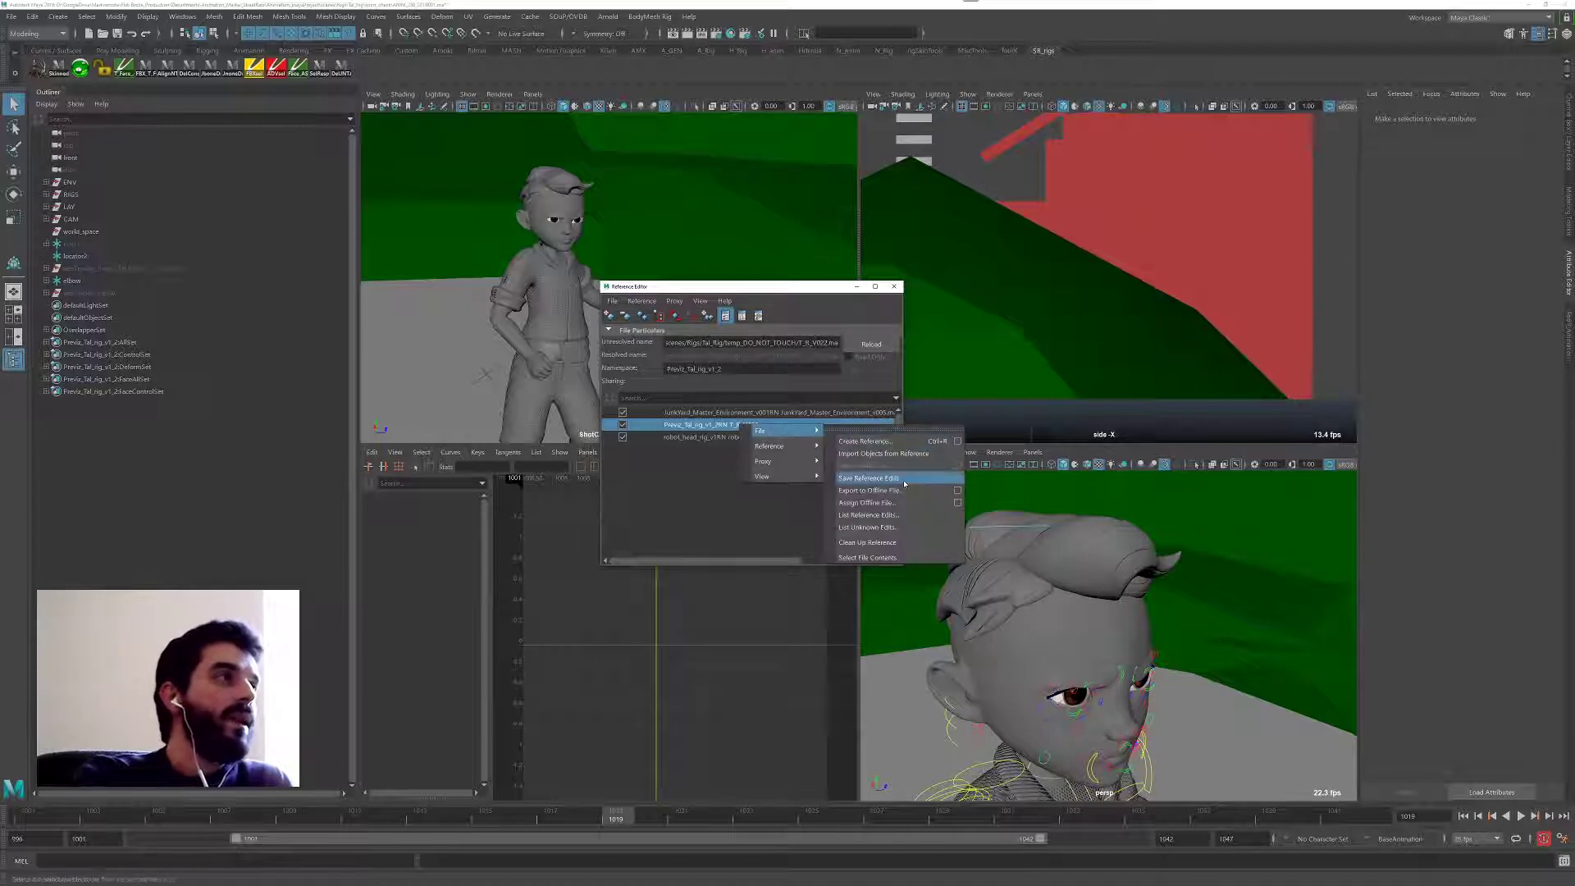
# Step: Clean up the rig reference's shading edits to restore full textures, then close the Reference Editor
pyautogui.click(867, 477)
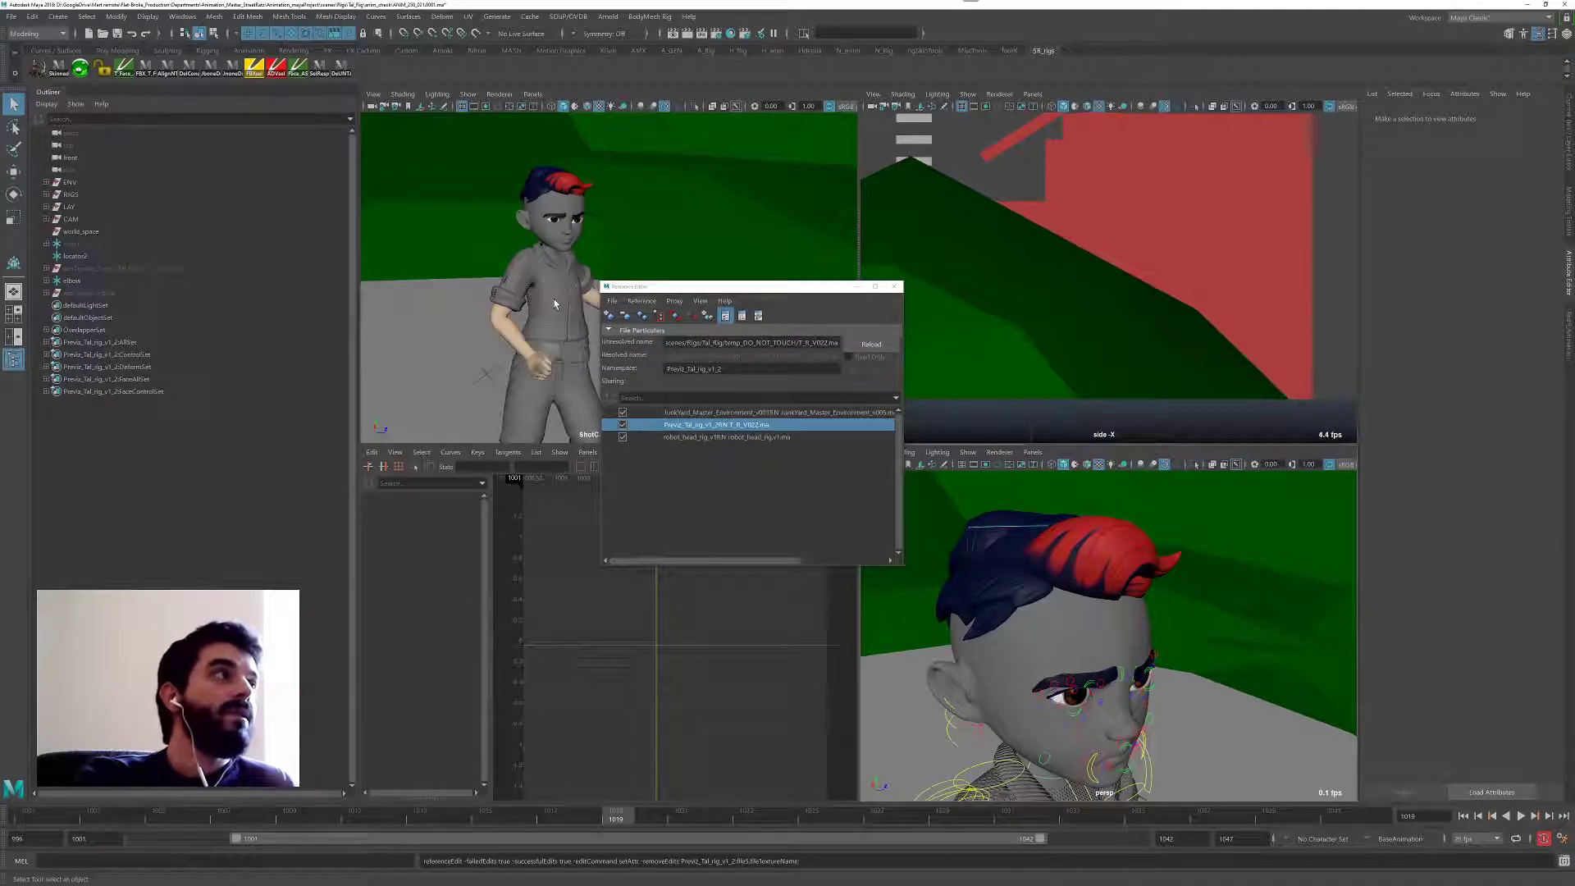
pyautogui.click(869, 343)
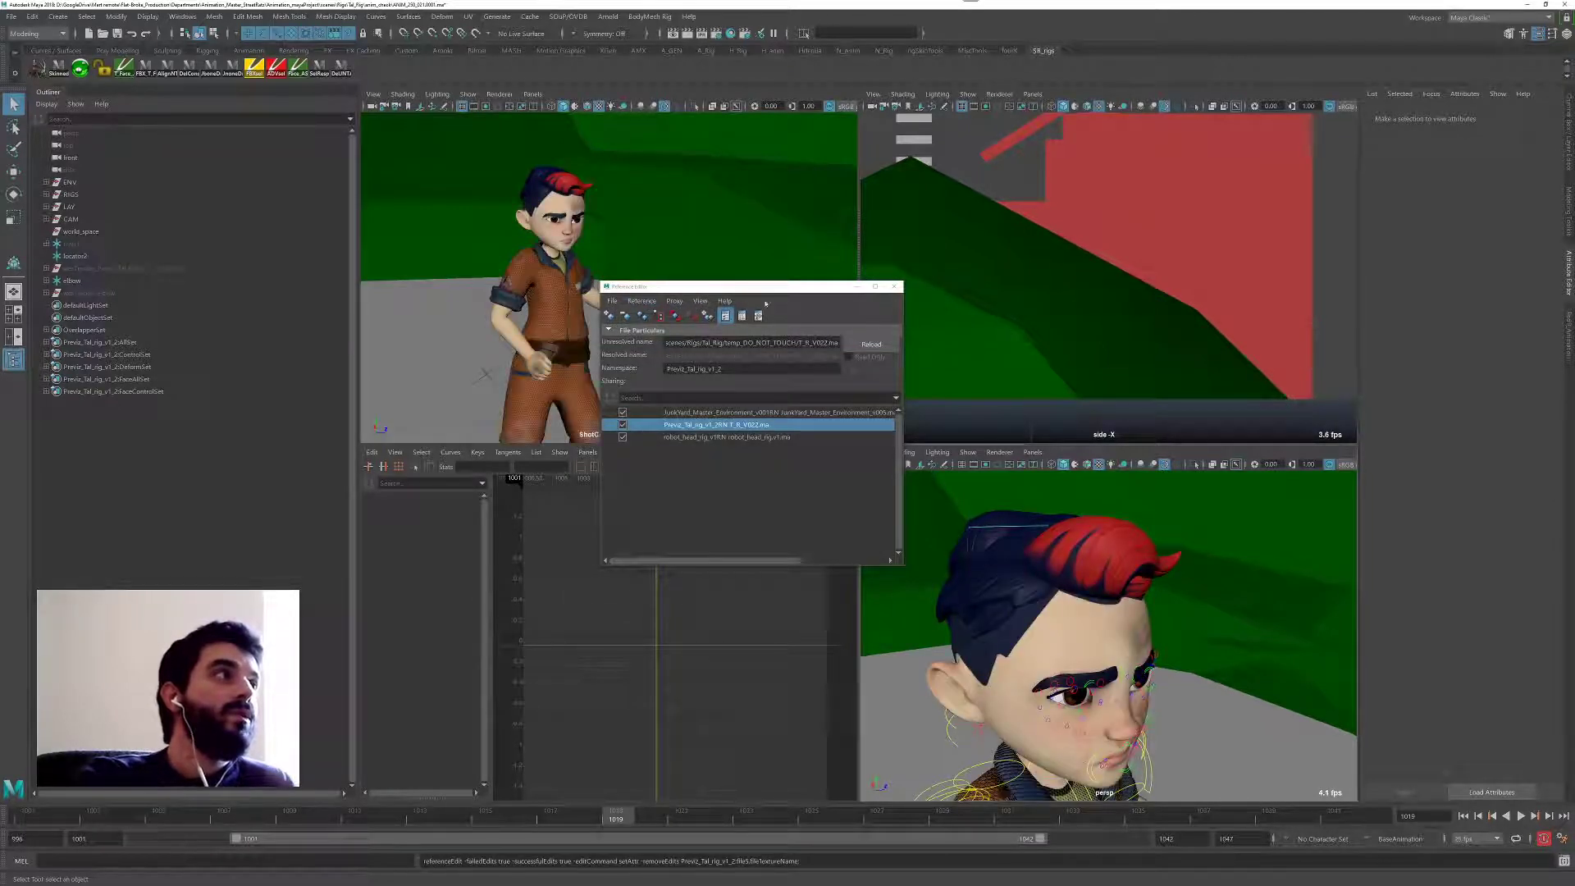
pyautogui.click(890, 286)
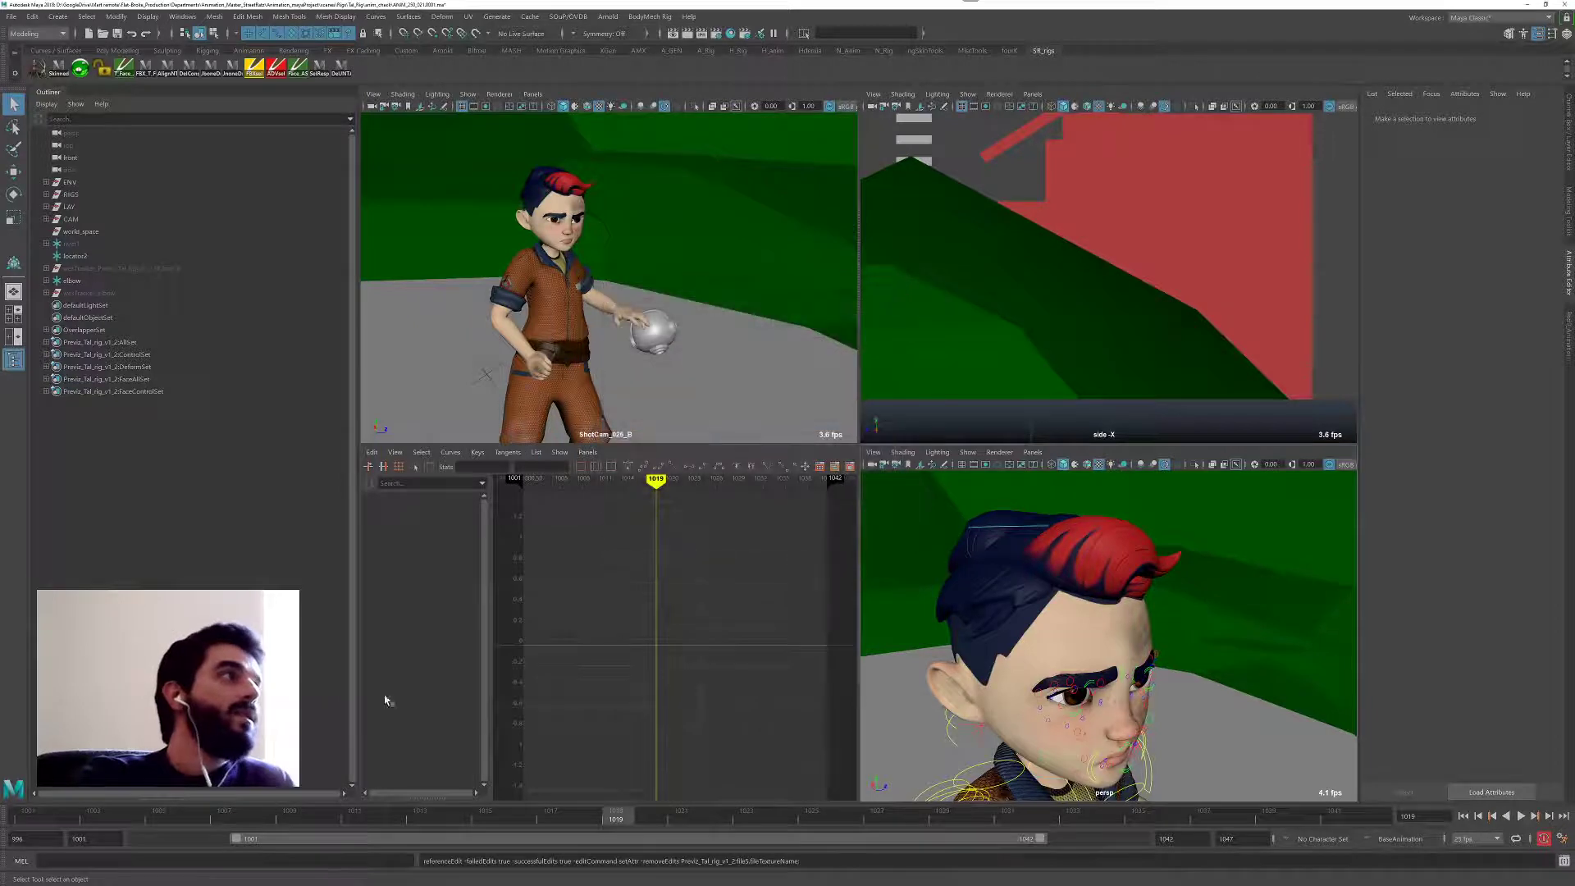